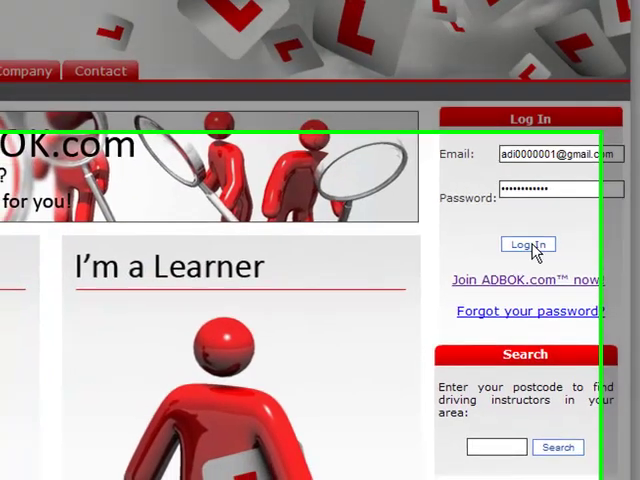
Sign in with the instructor account and open the Active Students list
click(528, 244)
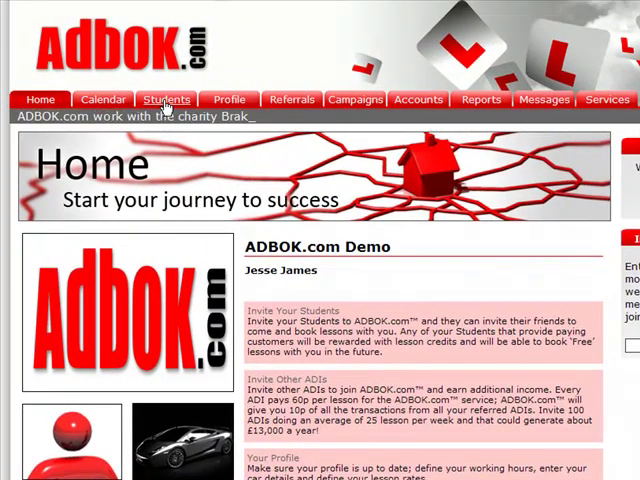
click(168, 100)
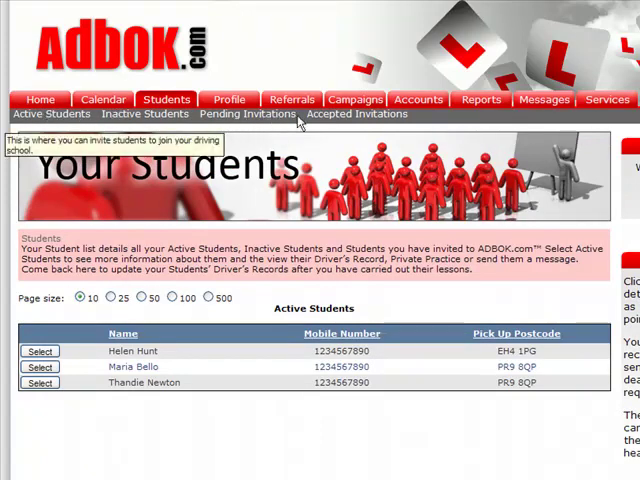
mouse_move(342, 120)
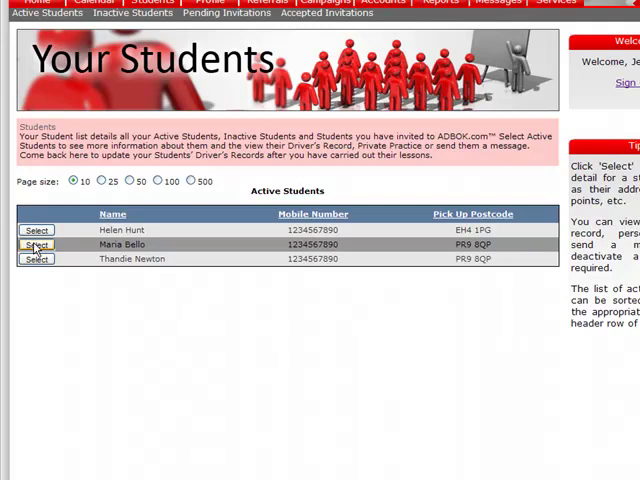
Open the second student's details and then her driver's record grid
click(36, 244)
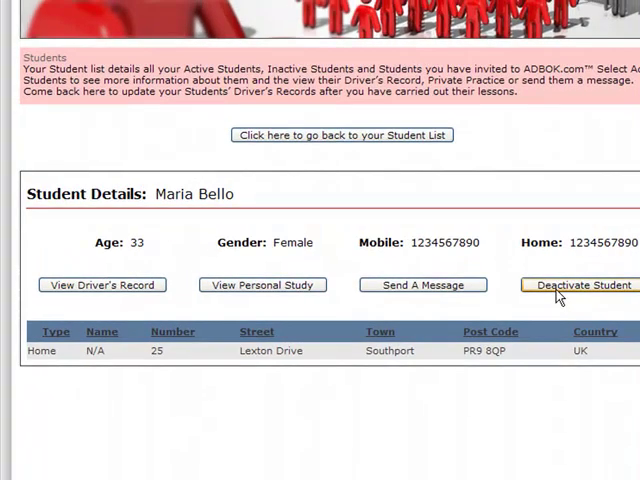
mouse_move(84, 290)
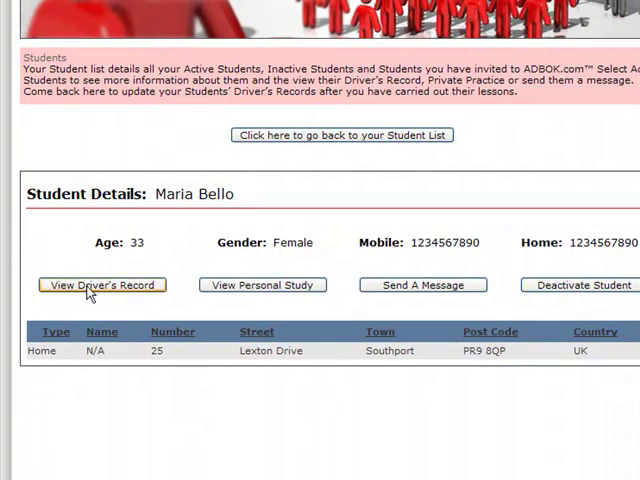
click(104, 284)
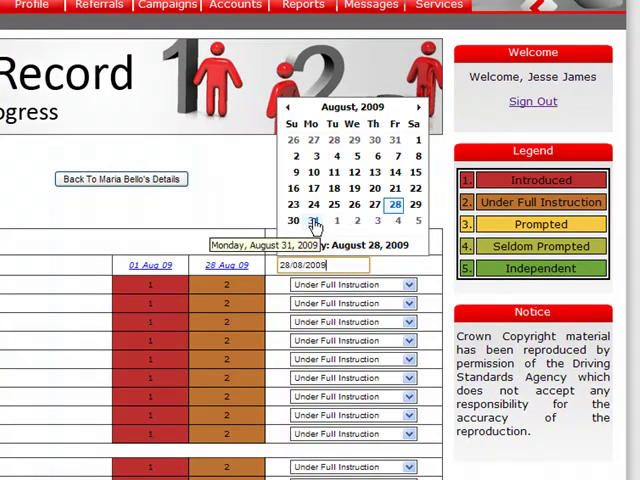
Save a 31 August 2009 lesson with the first task group rated Prompted (3)
click(316, 220)
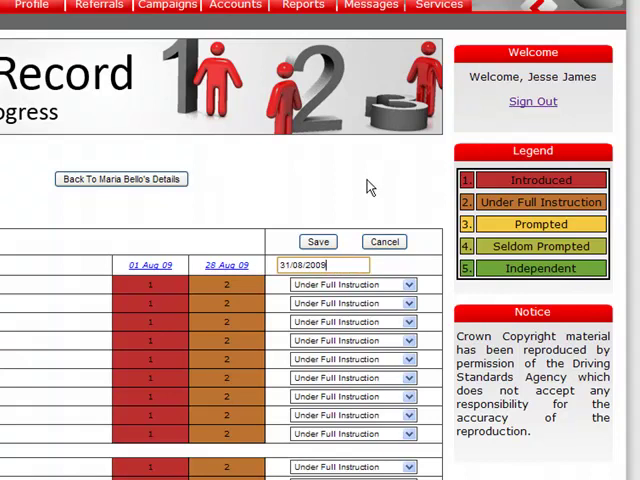
mouse_move(370, 184)
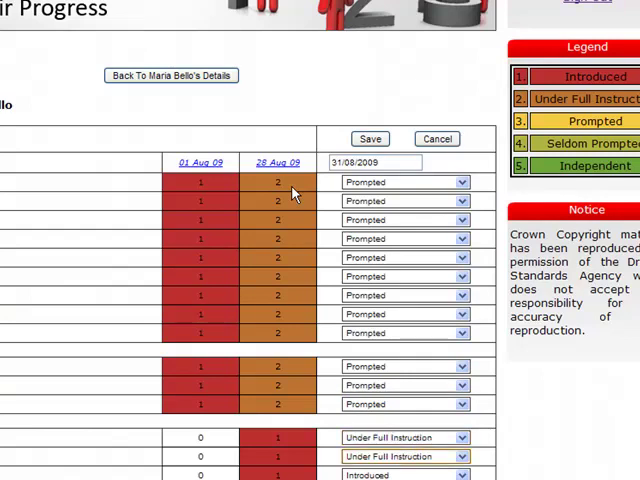
scroll(down, 3)
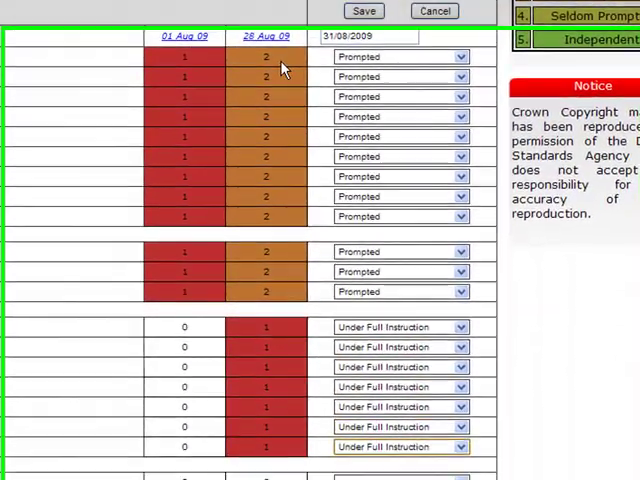
scroll(down, 3)
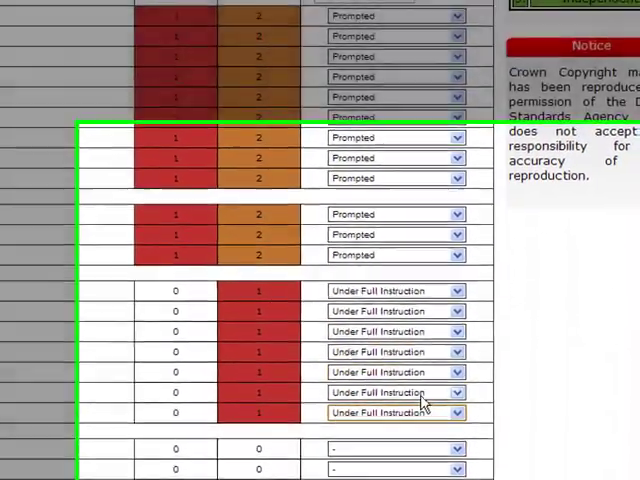
scroll(down, 3)
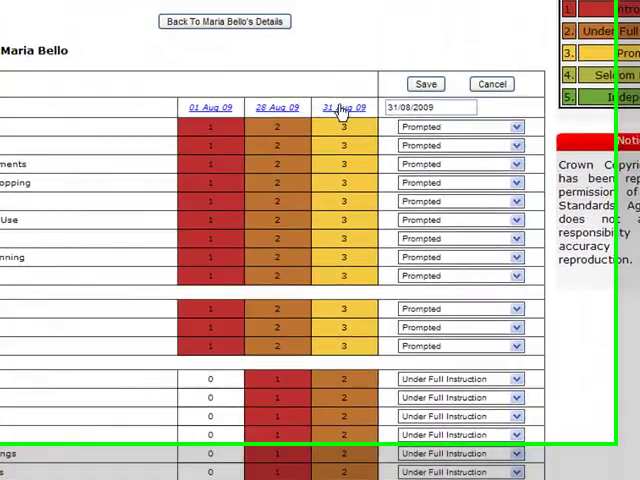
click(424, 84)
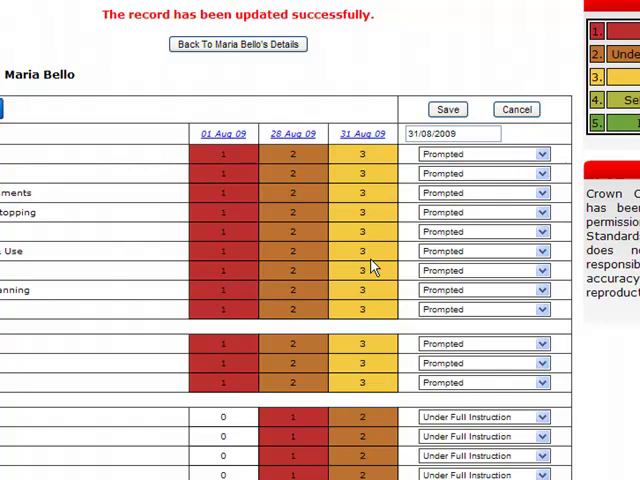
scroll(down, 3)
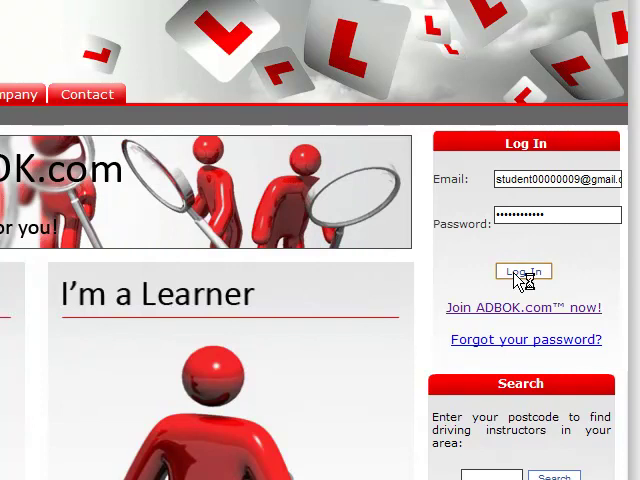
Sign in with the student account and view the 40% Complete progress gauge
click(524, 272)
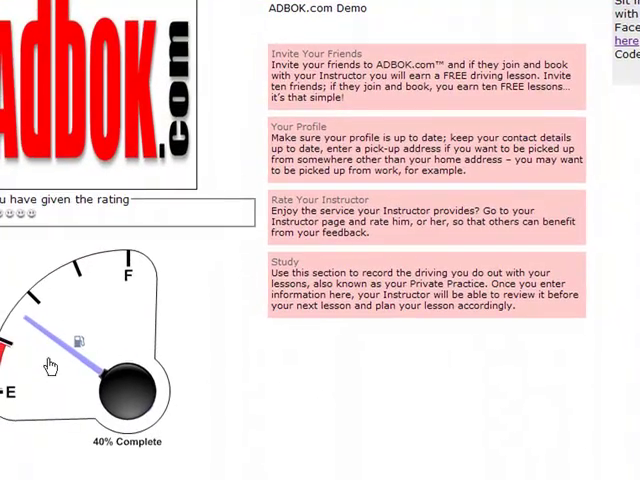
scroll(down, 3)
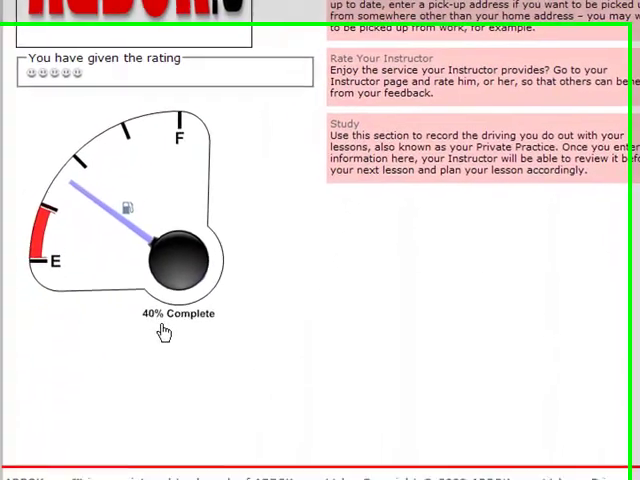
scroll(down, 3)
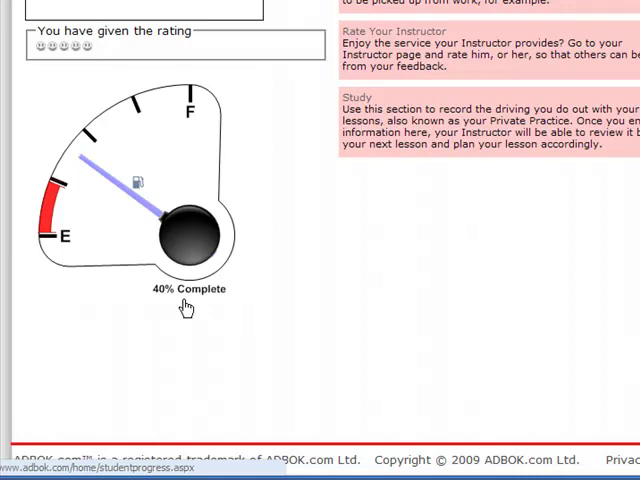
mouse_move(164, 222)
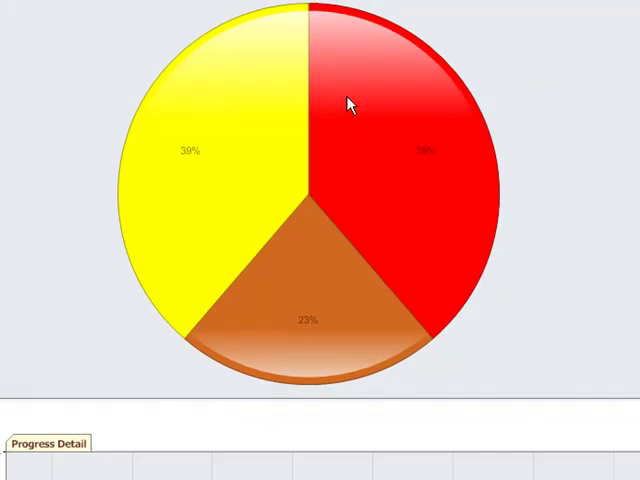
mouse_move(464, 190)
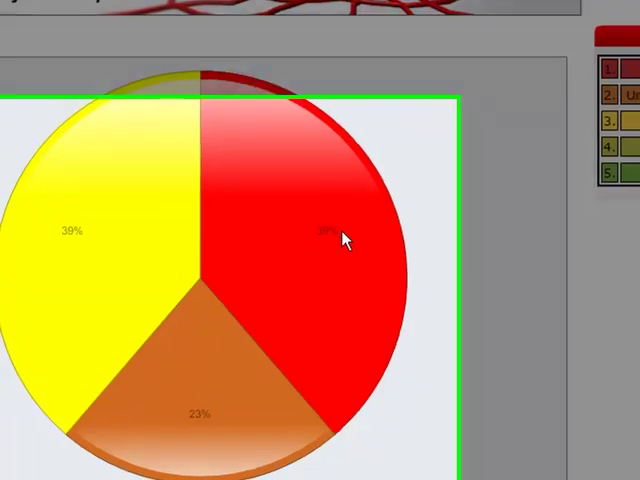
Scroll to the Progress Detail bar chart and across its task bars at score 3
scroll(down, 3)
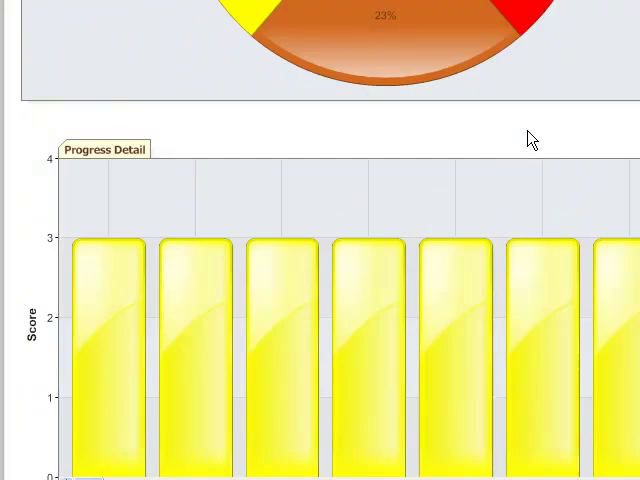
scroll(down, 3)
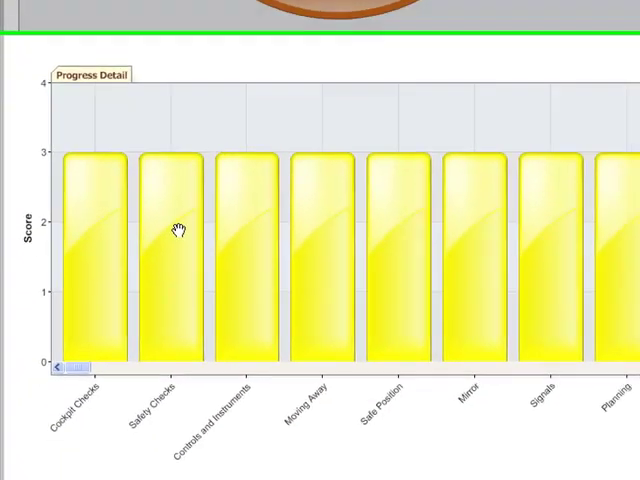
scroll(down, 3)
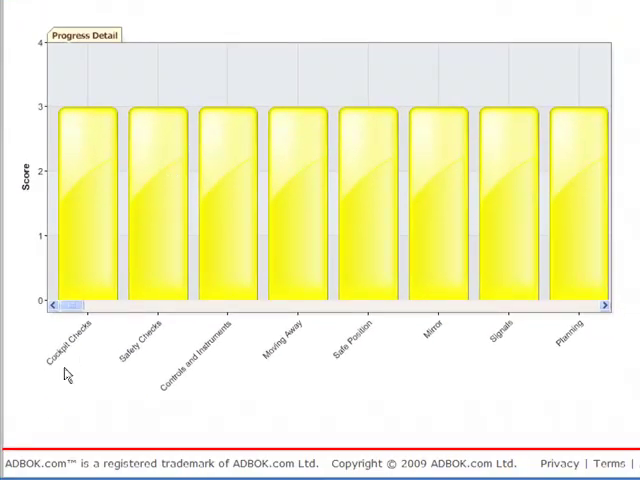
mouse_move(122, 332)
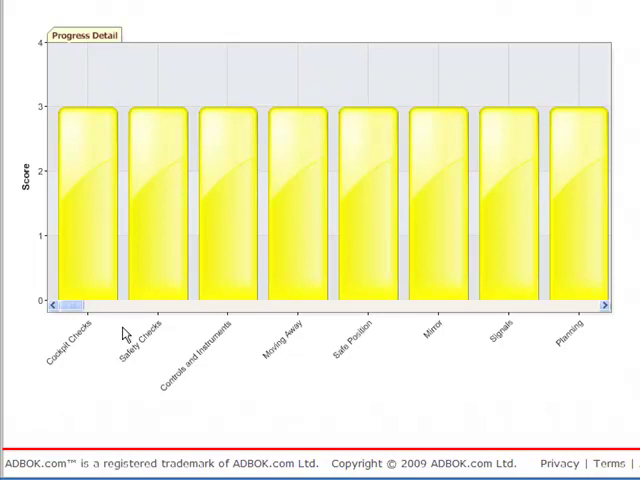
scroll(right, 3)
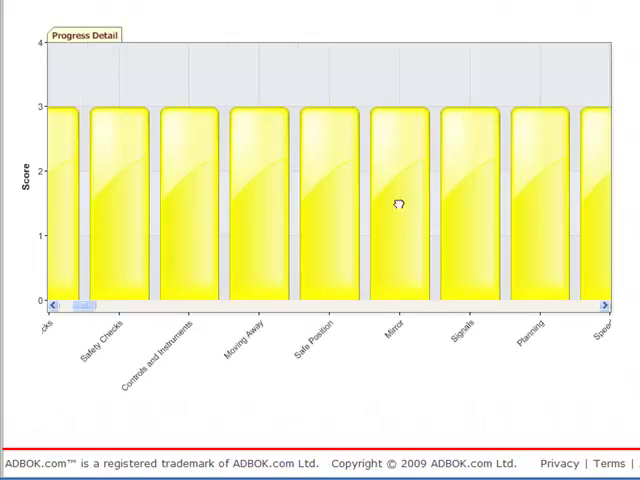